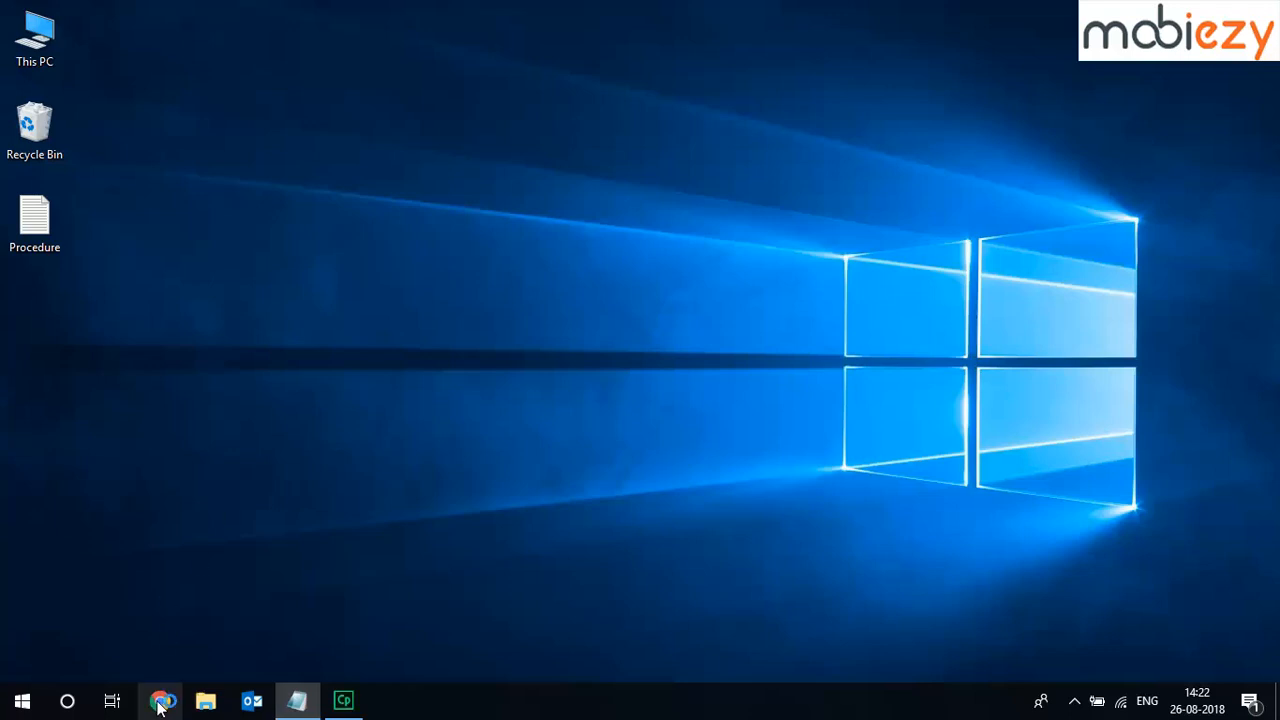
# Launch Google Chrome from the Windows taskbar
pyautogui.click(160, 700)
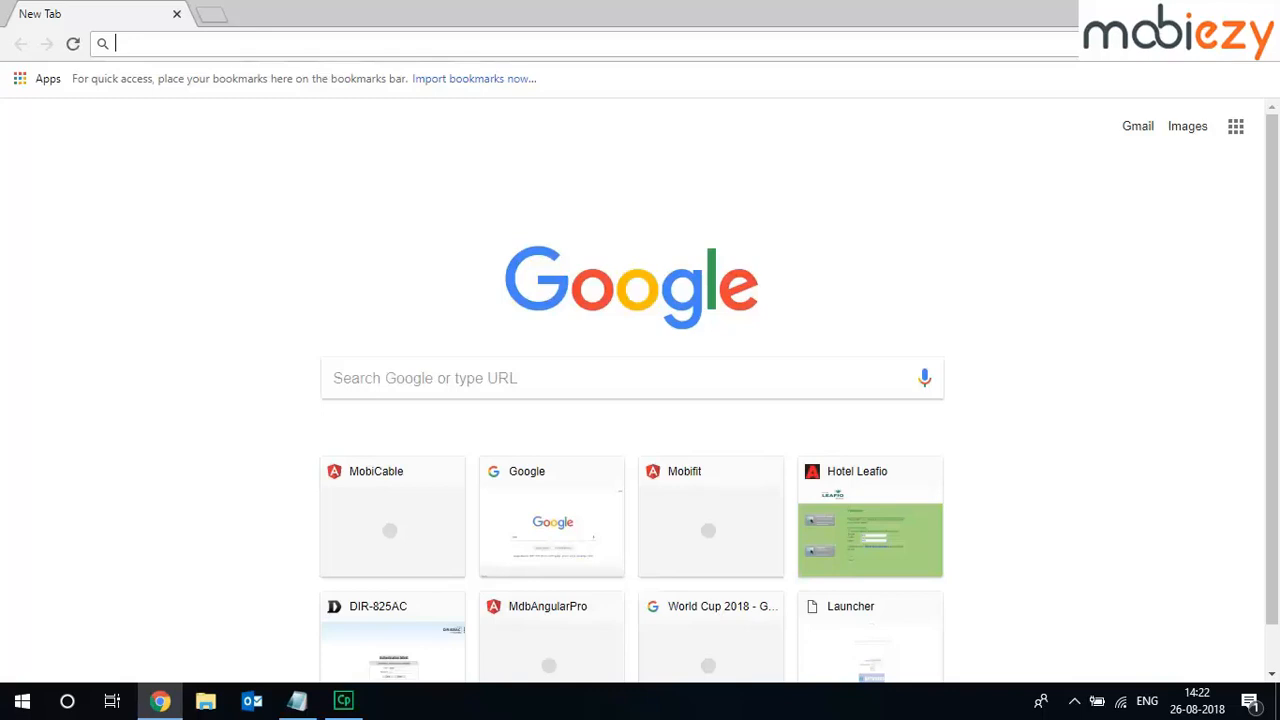
# Go to cable.mobiezy.com and sign in with a saved login ID and password
pyautogui.write('cable.mobiezy.com')
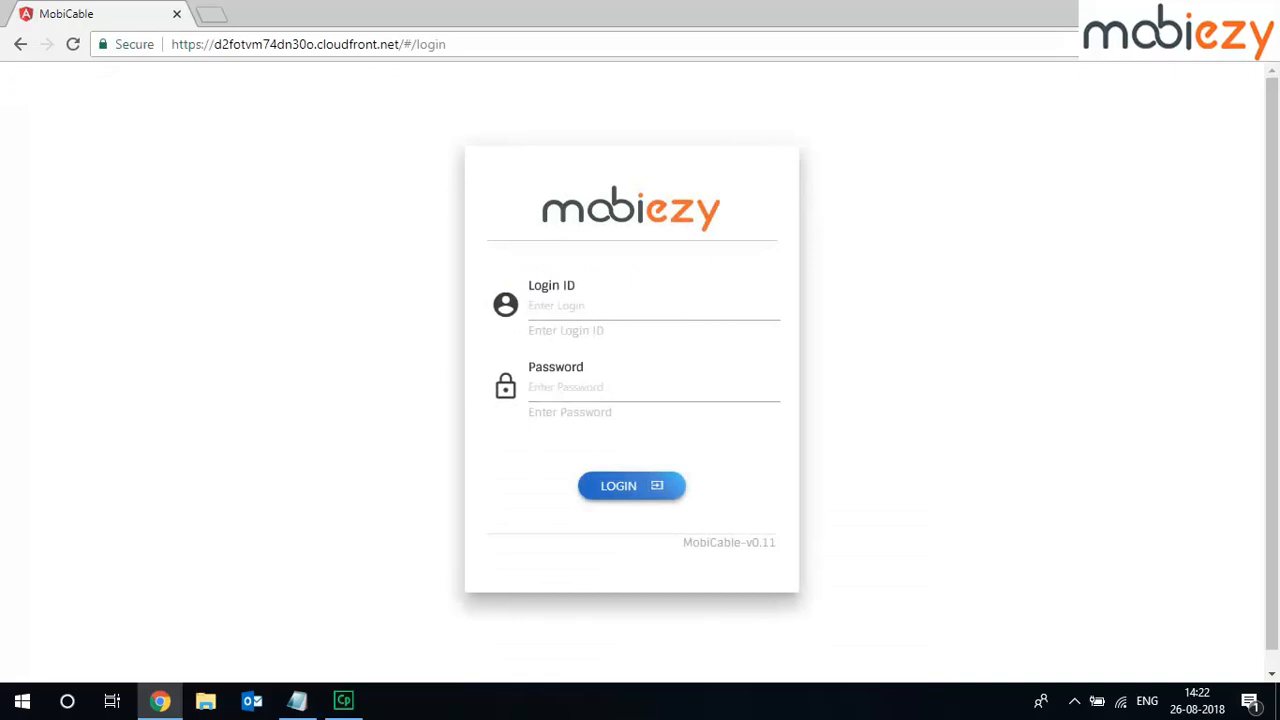
pyautogui.moveTo(544, 209)
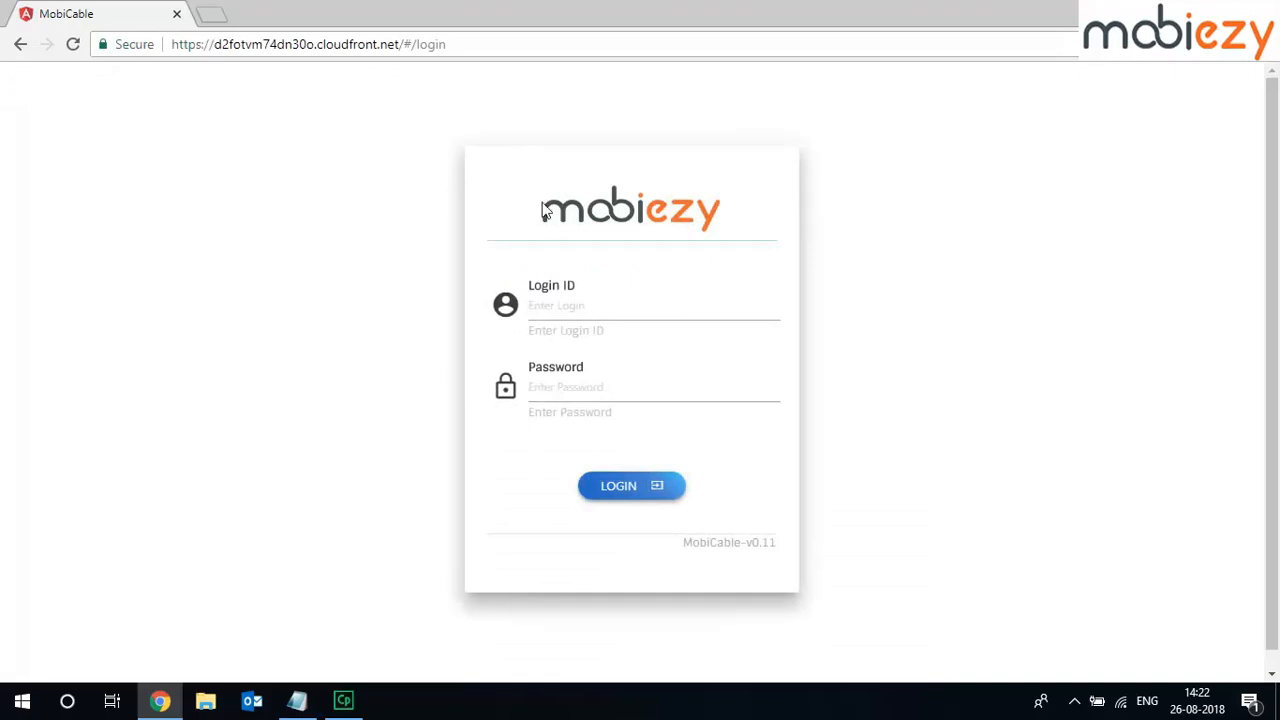
pyautogui.click(654, 305)
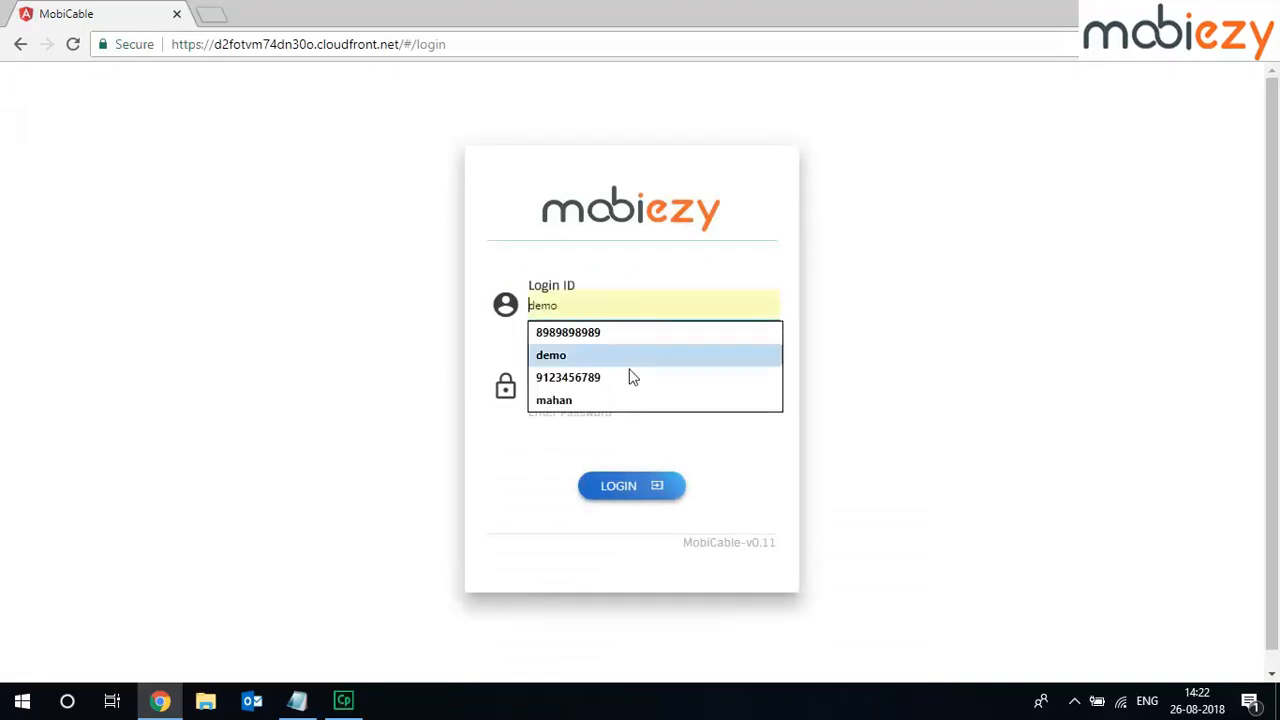
pyautogui.click(568, 377)
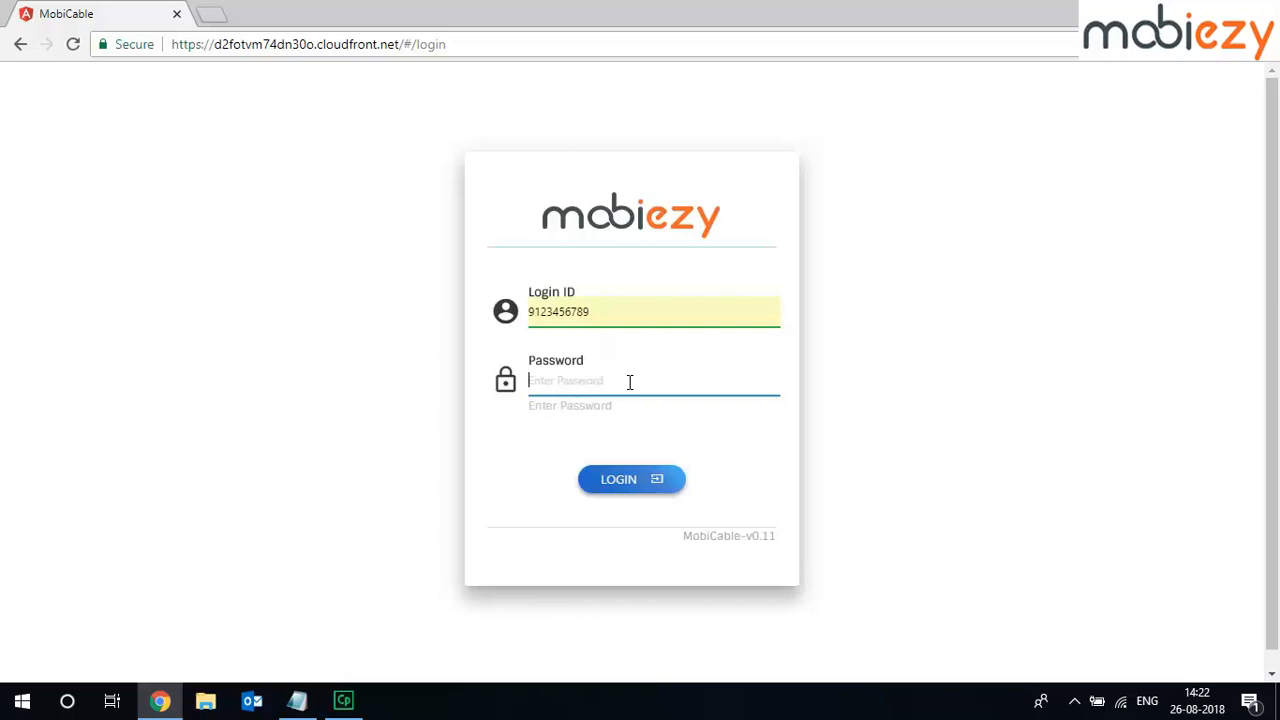
pyautogui.write('••')
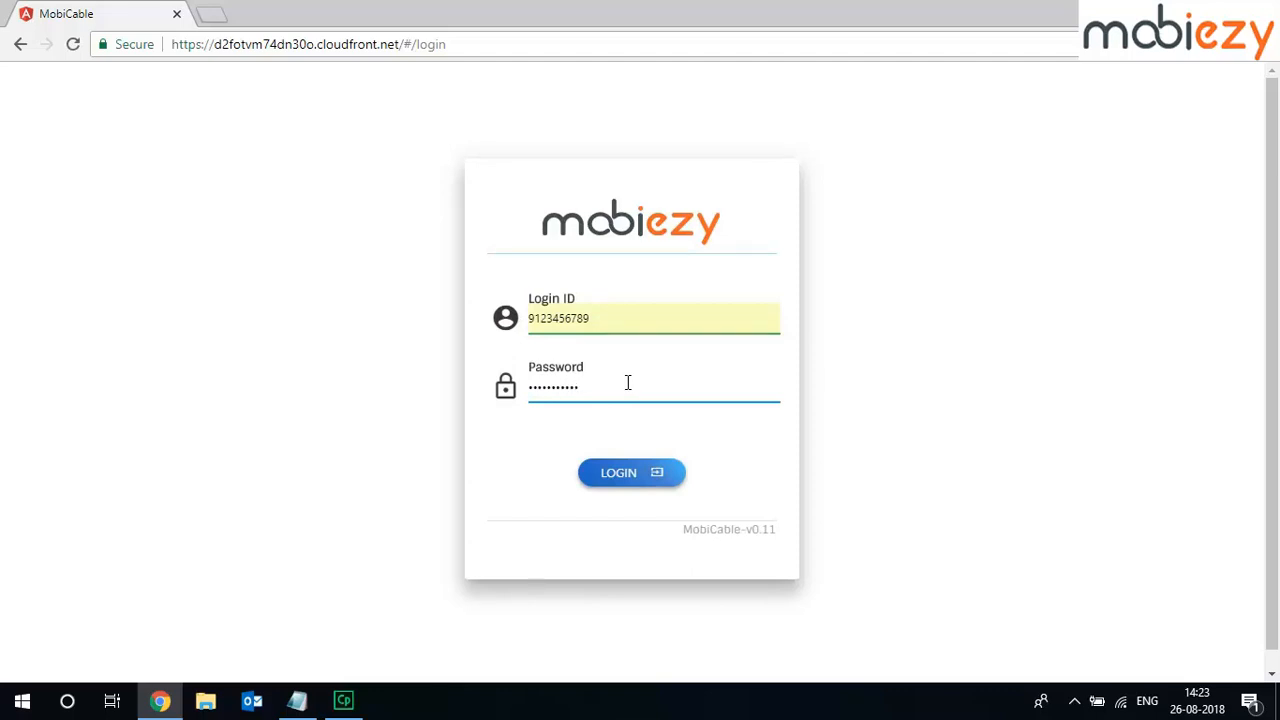
pyautogui.click(631, 472)
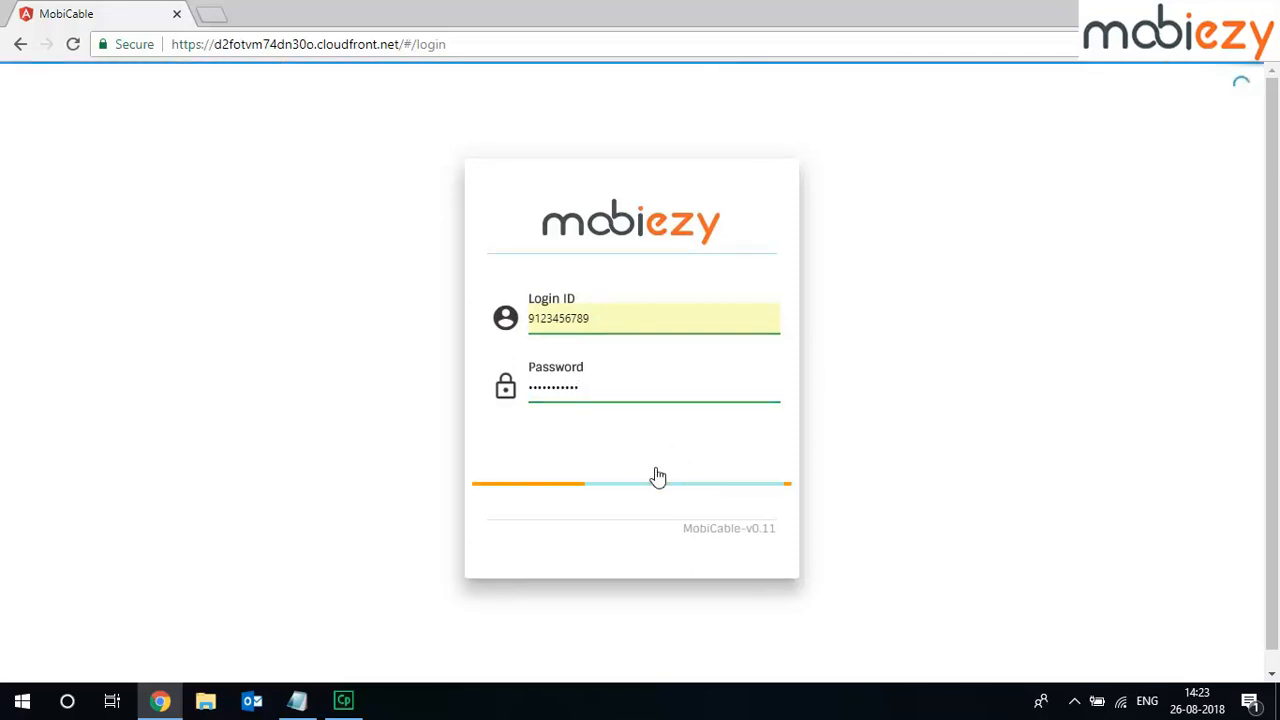
pyautogui.click(631, 484)
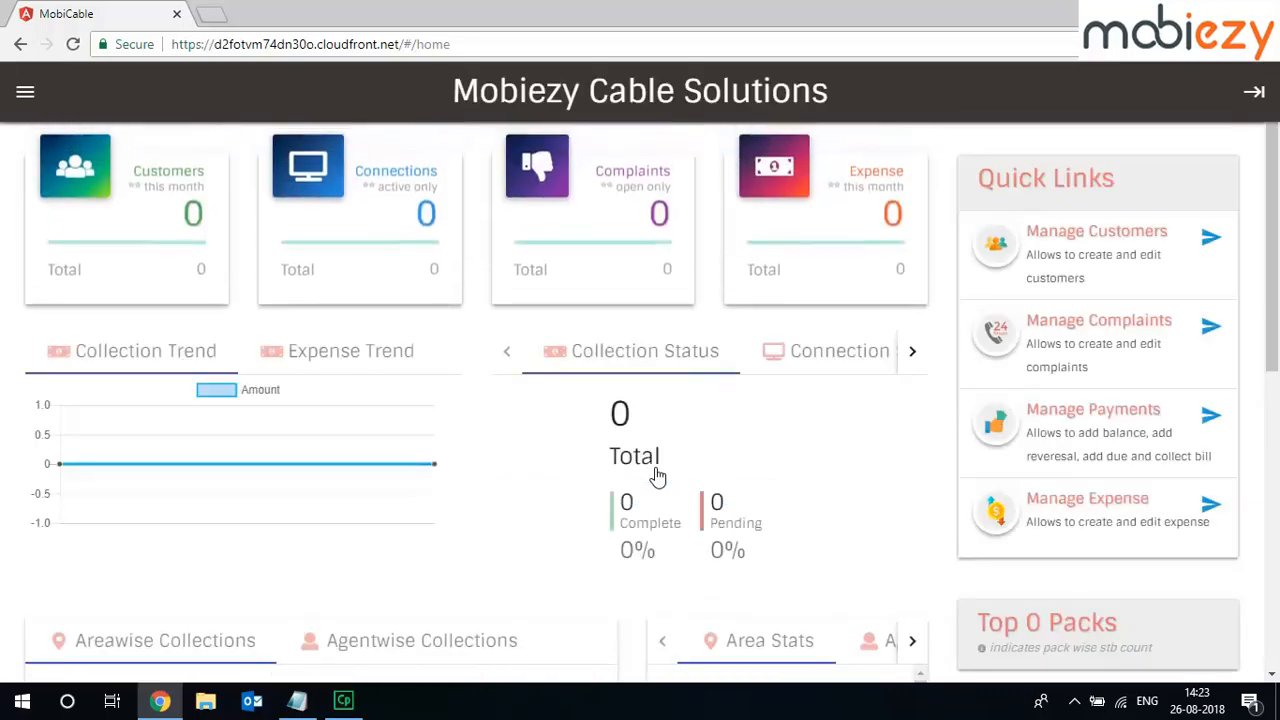
pyautogui.moveTo(910, 90)
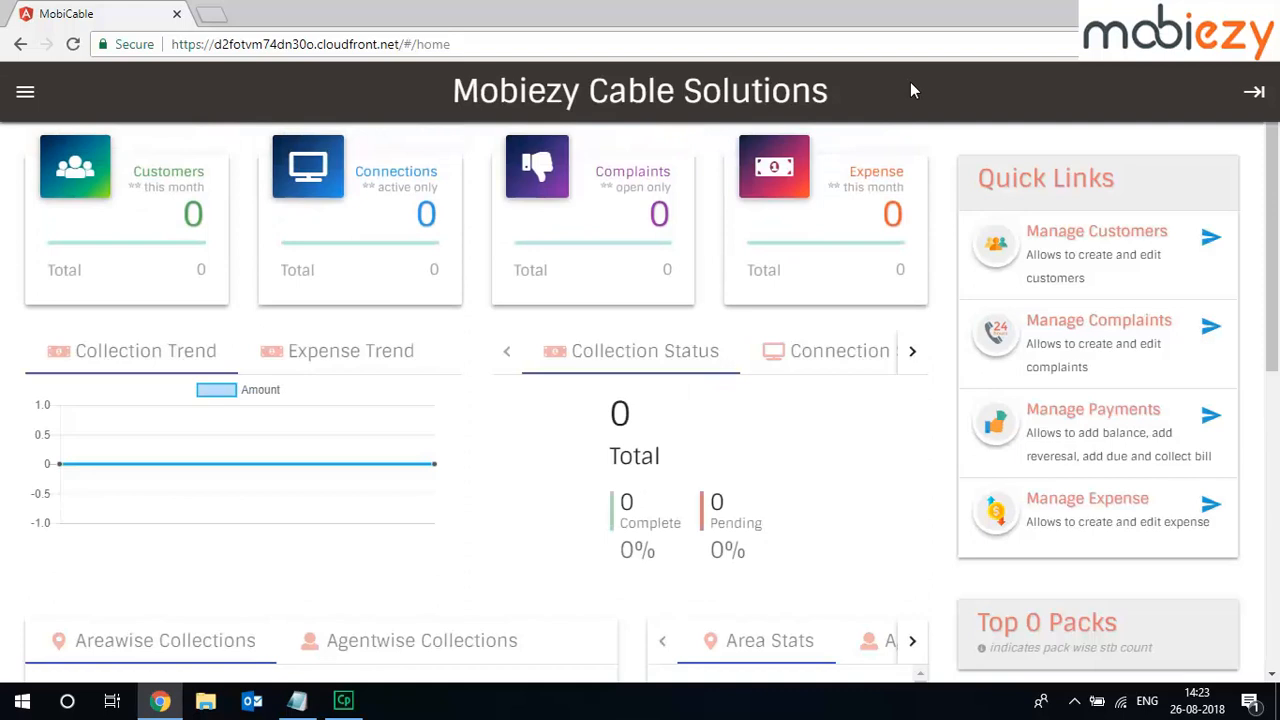
pyautogui.moveTo(228, 138)
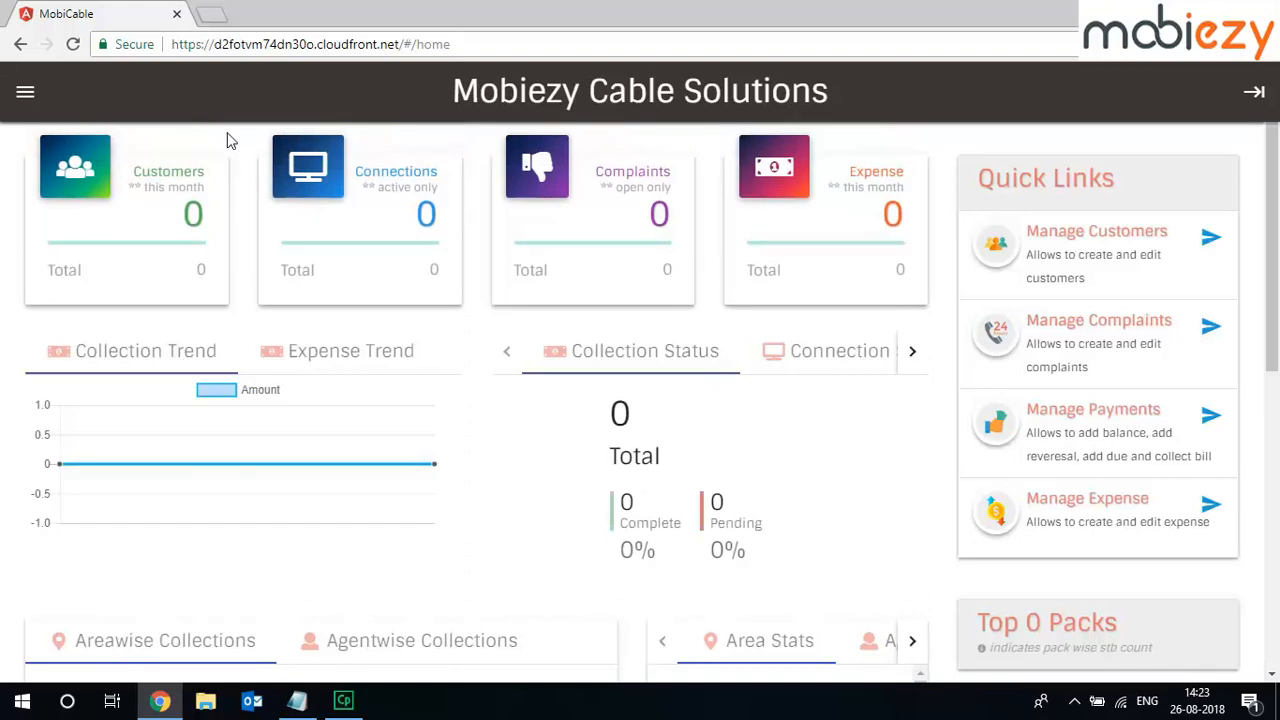
pyautogui.moveTo(141, 283)
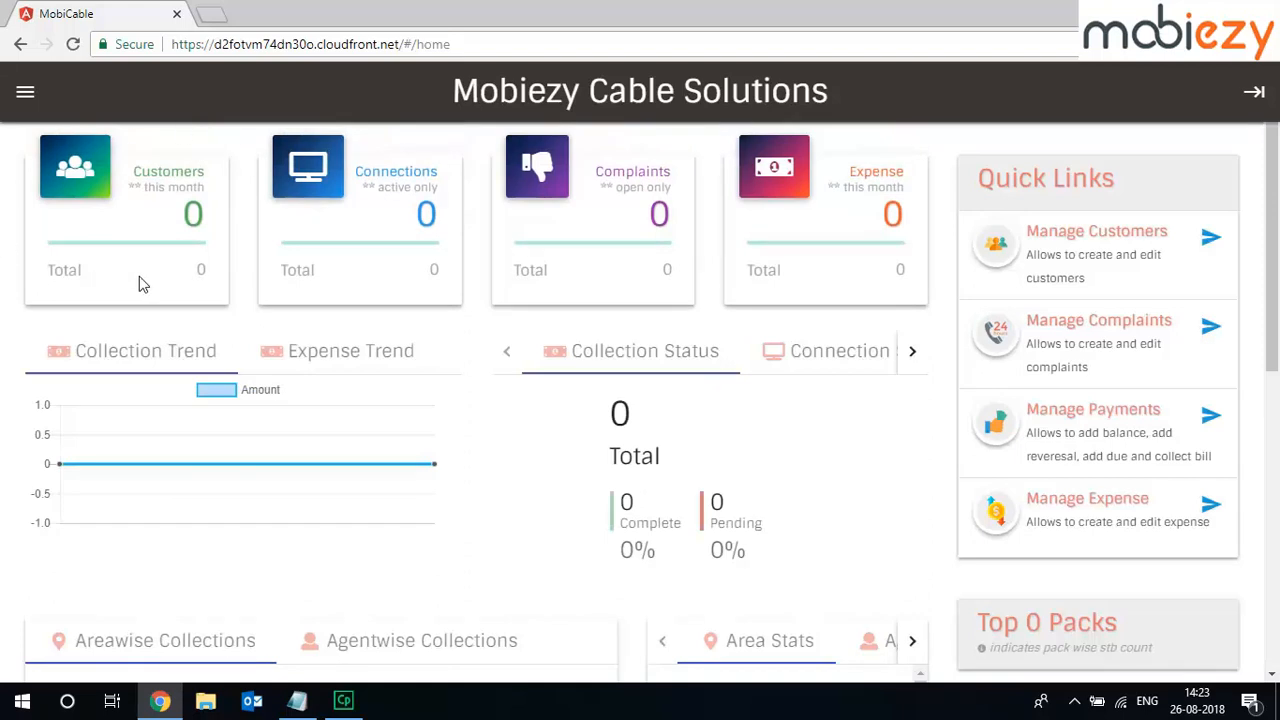
pyautogui.moveTo(387, 140)
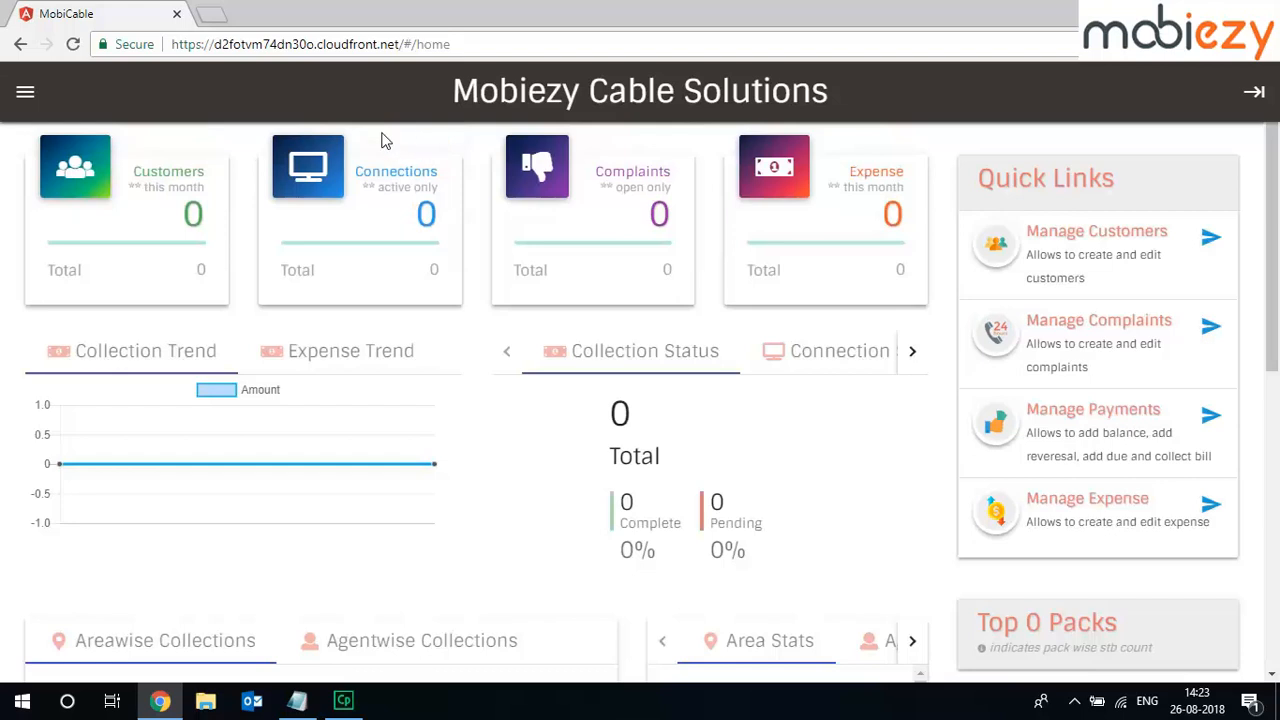
pyautogui.moveTo(682, 168)
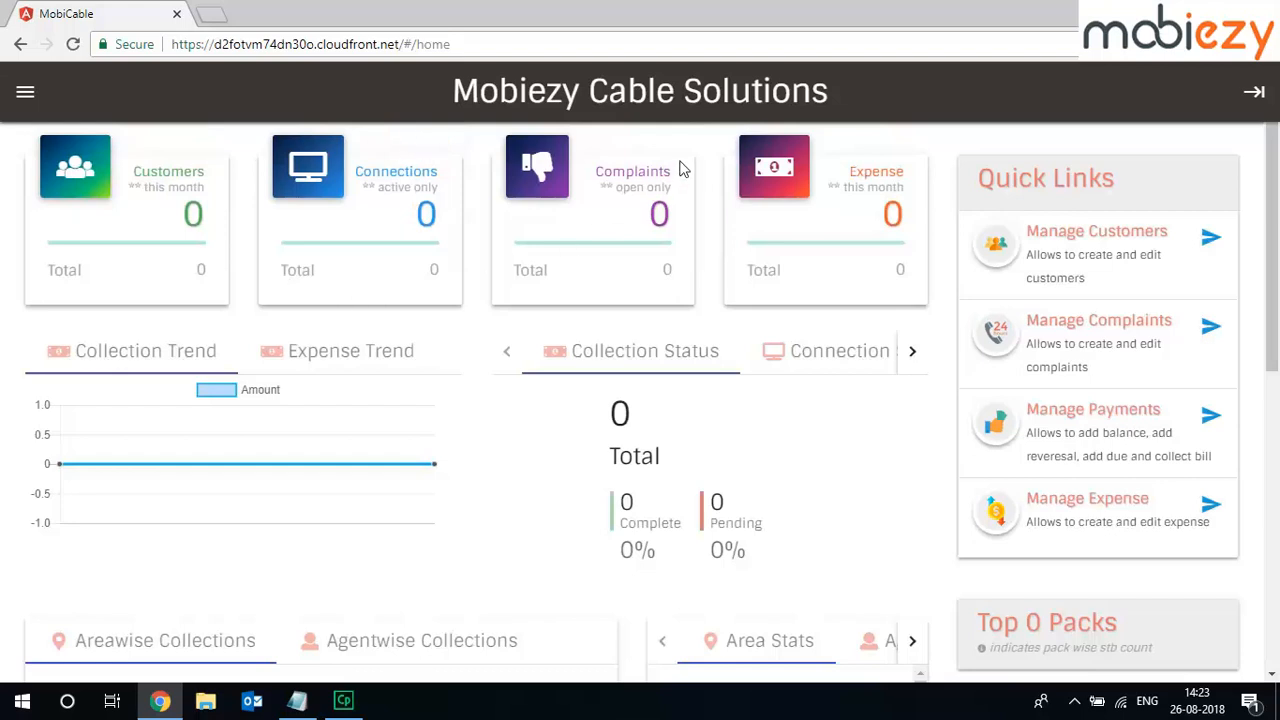
pyautogui.moveTo(890, 160)
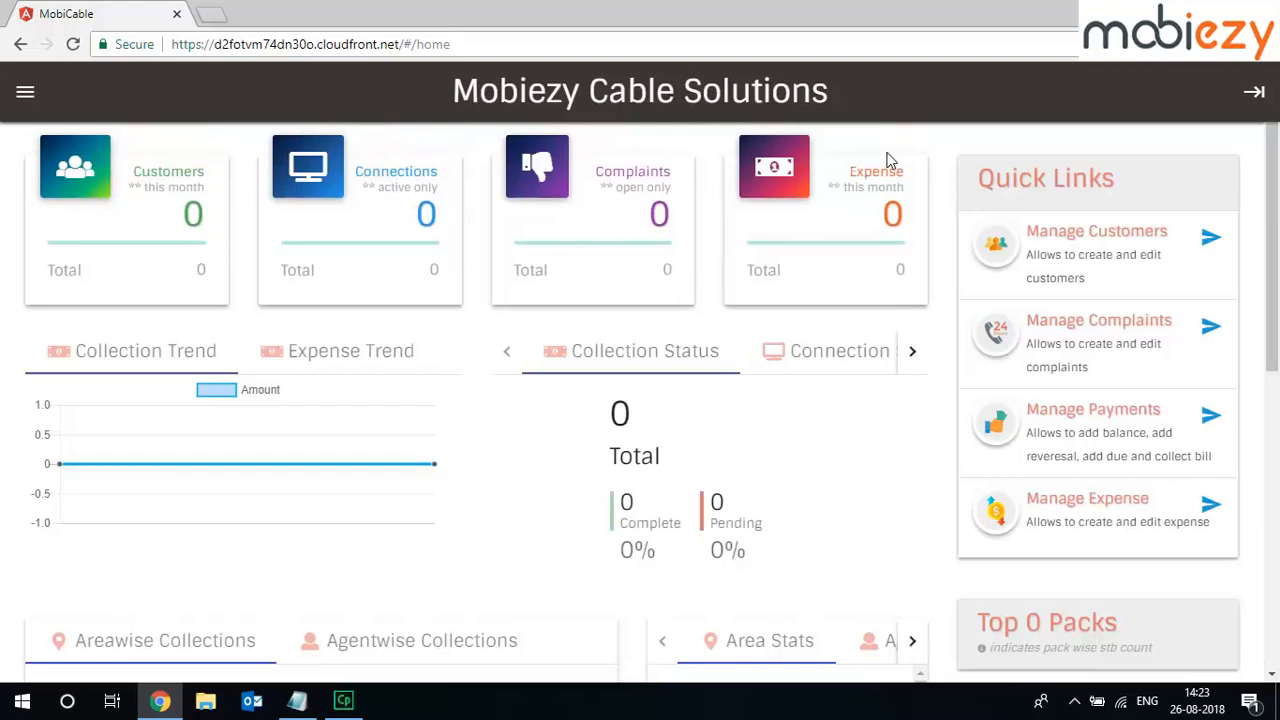
pyautogui.moveTo(730, 300)
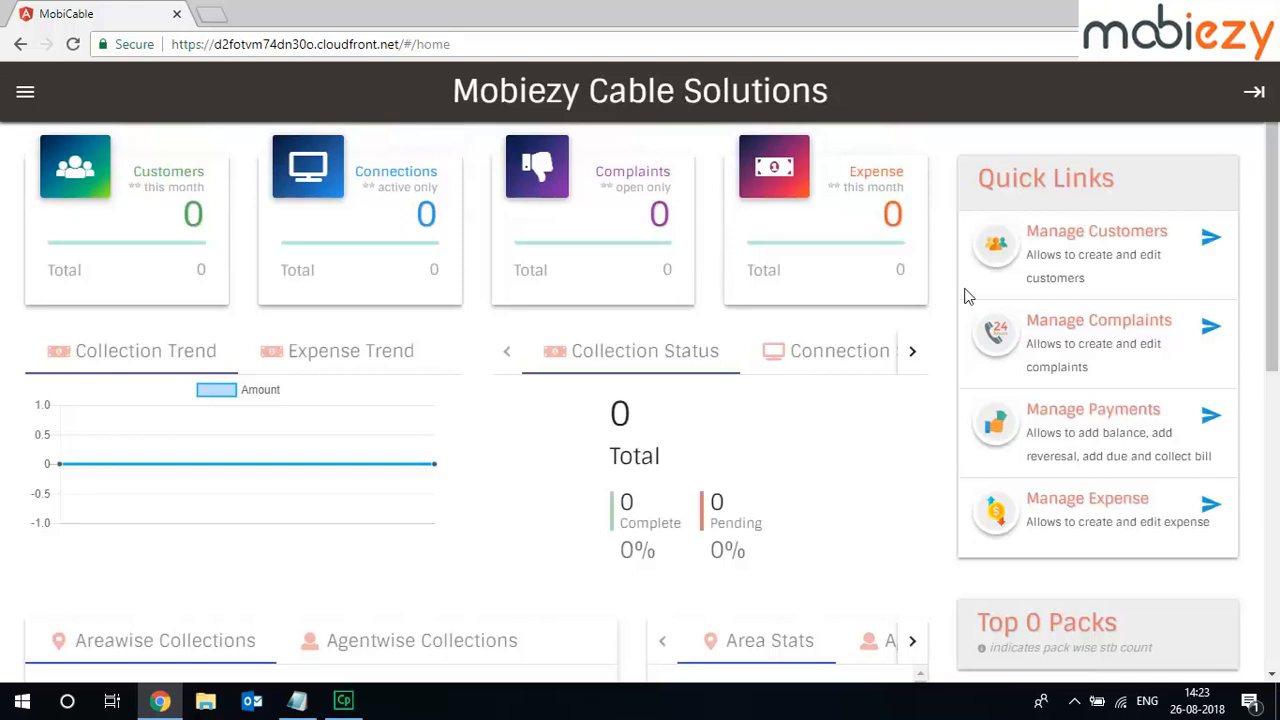
pyautogui.scroll(-3)
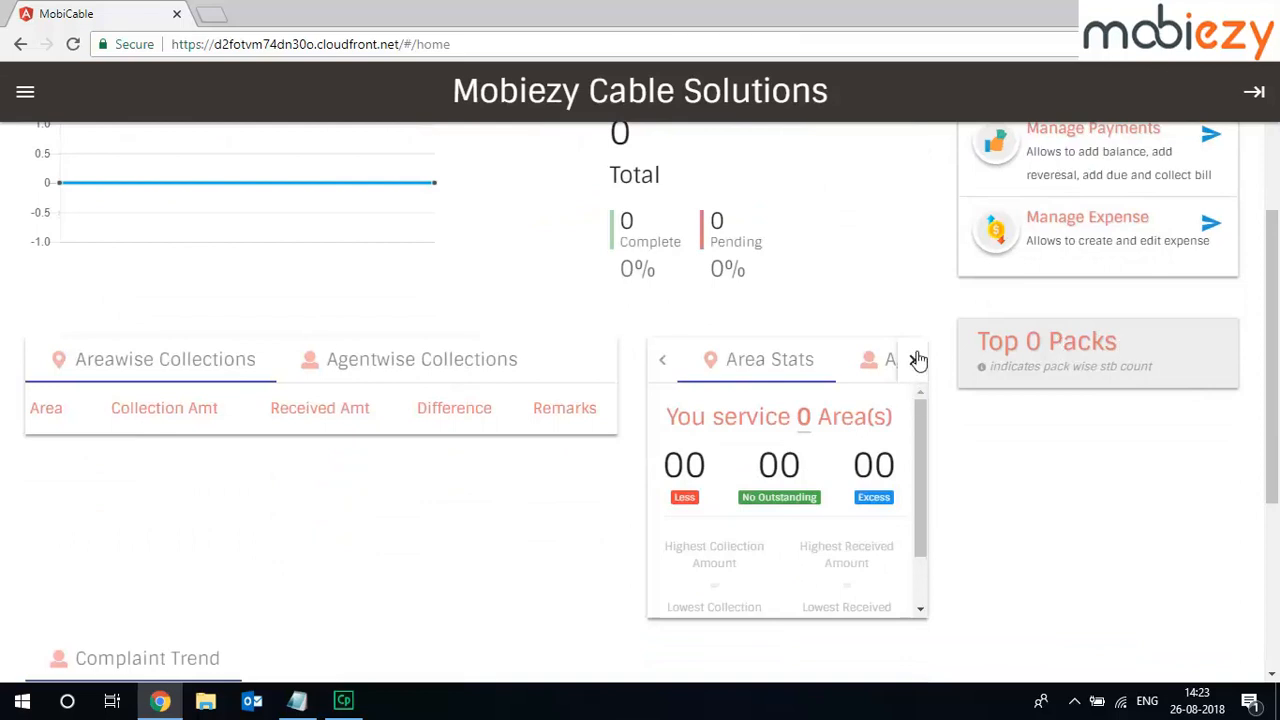
pyautogui.moveTo(958, 545)
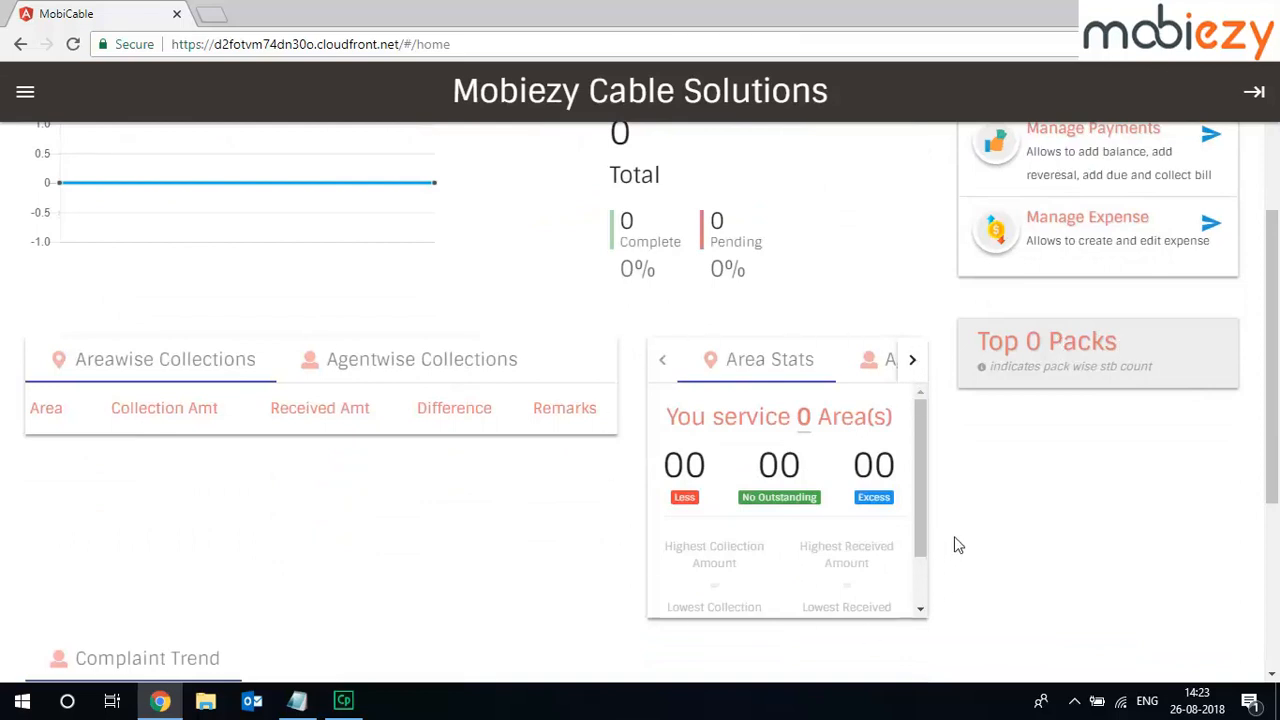
pyautogui.moveTo(938, 538)
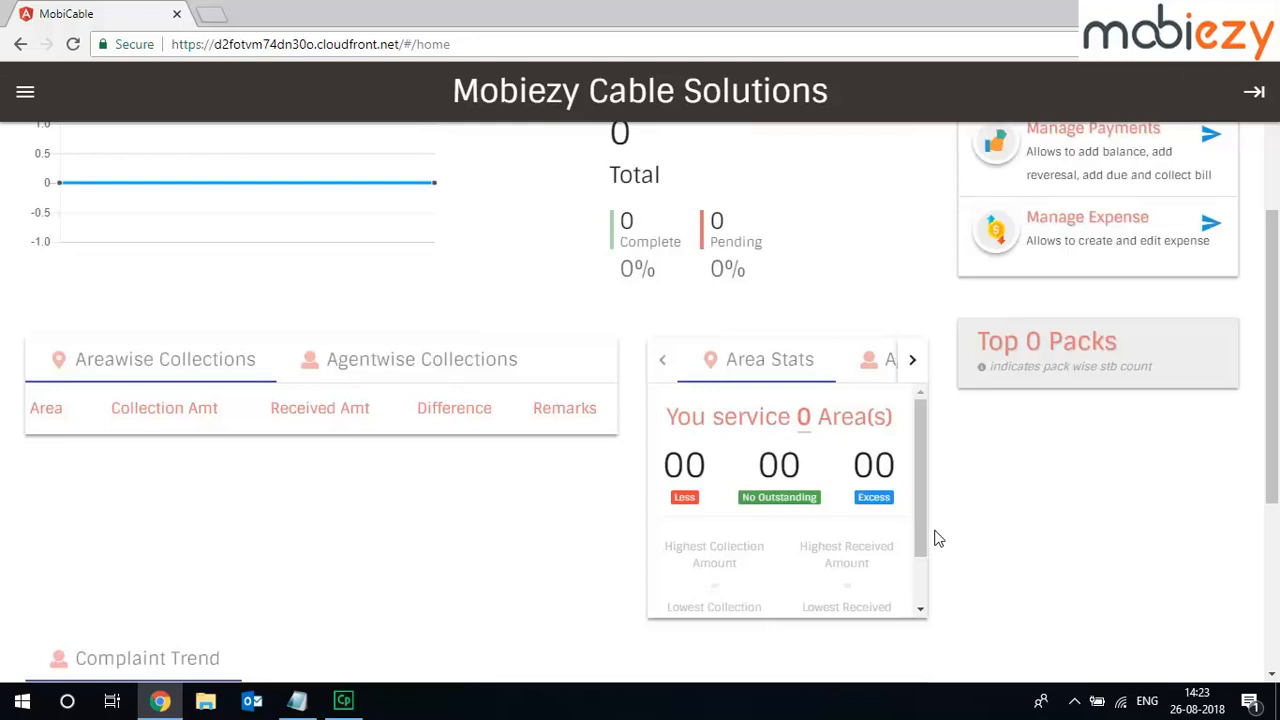
pyautogui.scroll(3)
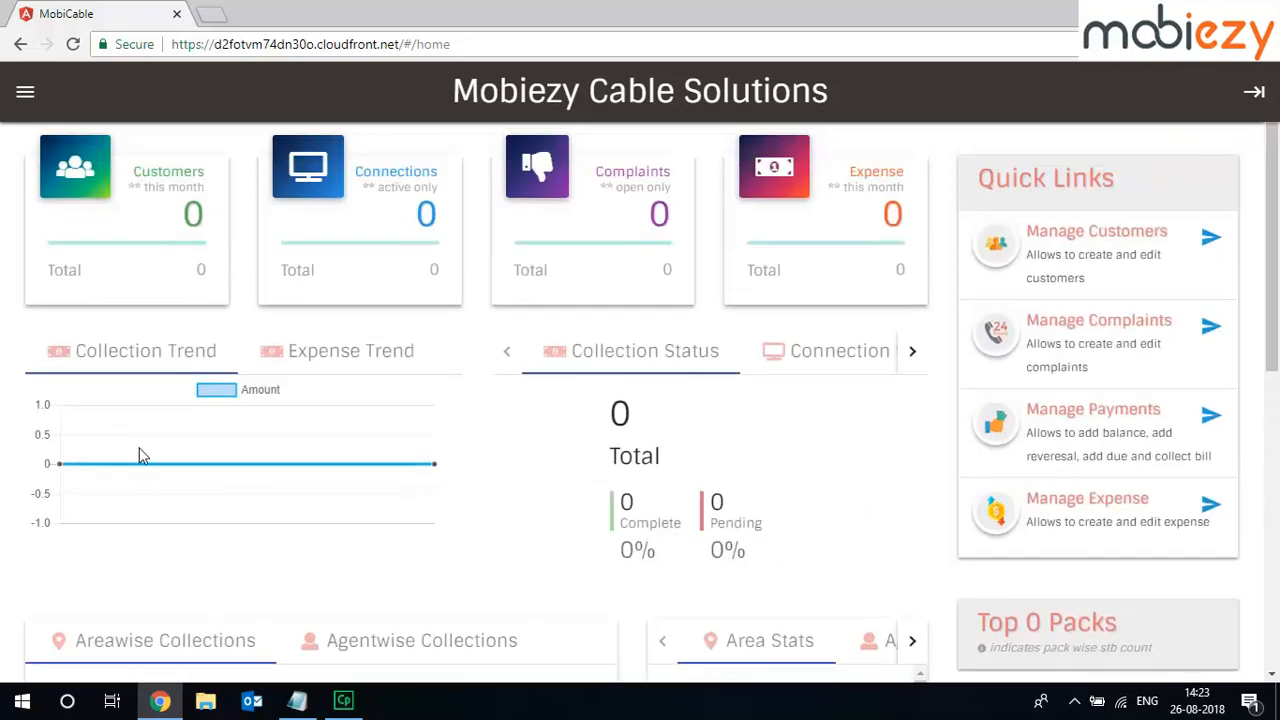
# Open the hamburger side menu and expand its Forms section
pyautogui.click(25, 91)
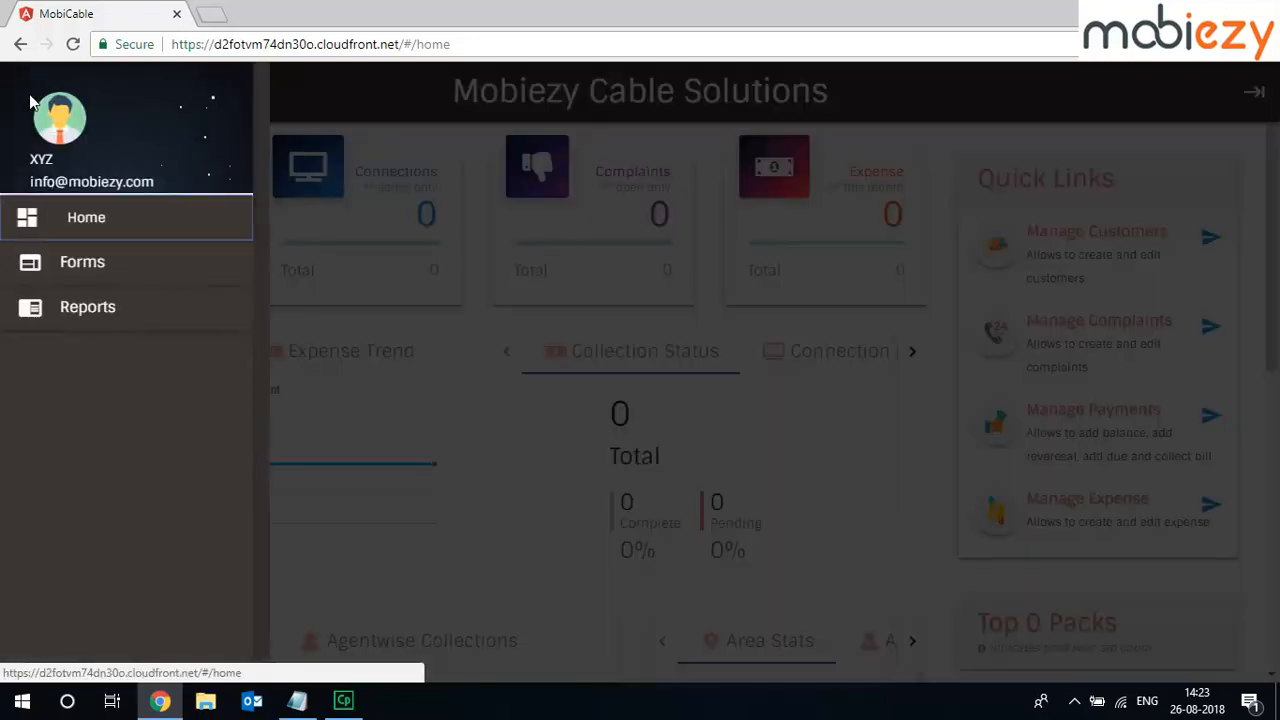
pyautogui.moveTo(90, 270)
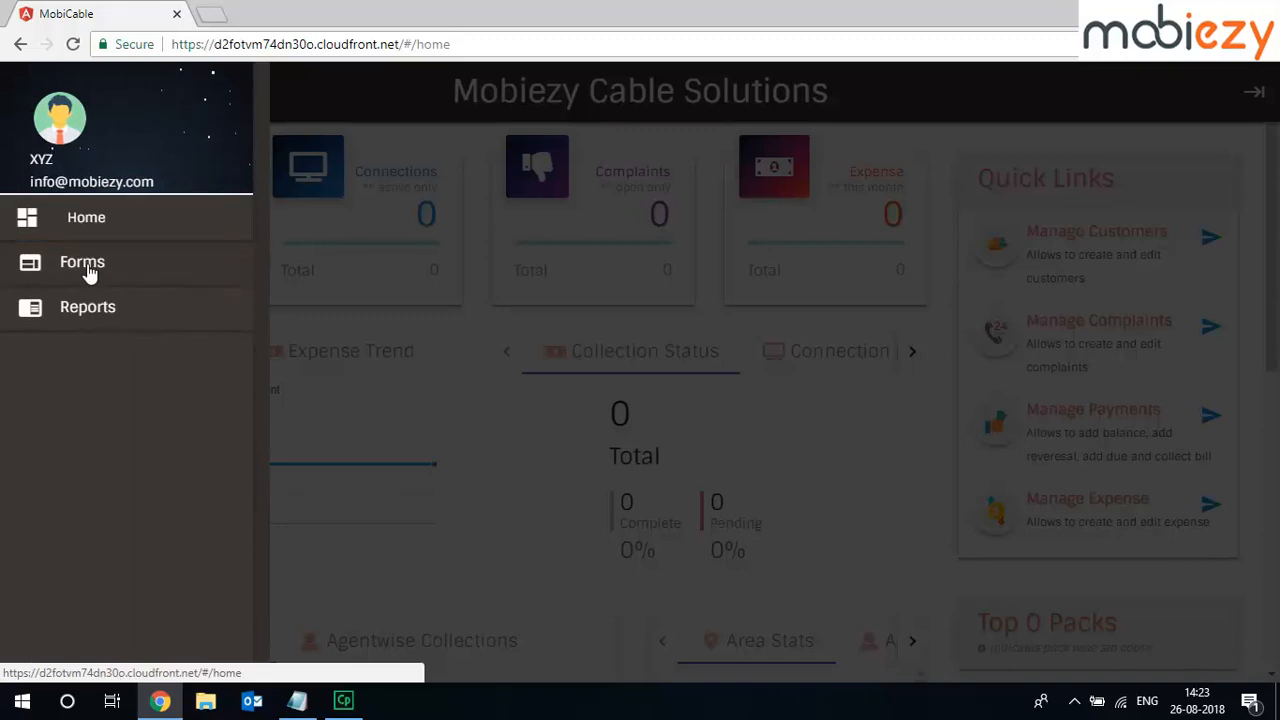
pyautogui.click(81, 261)
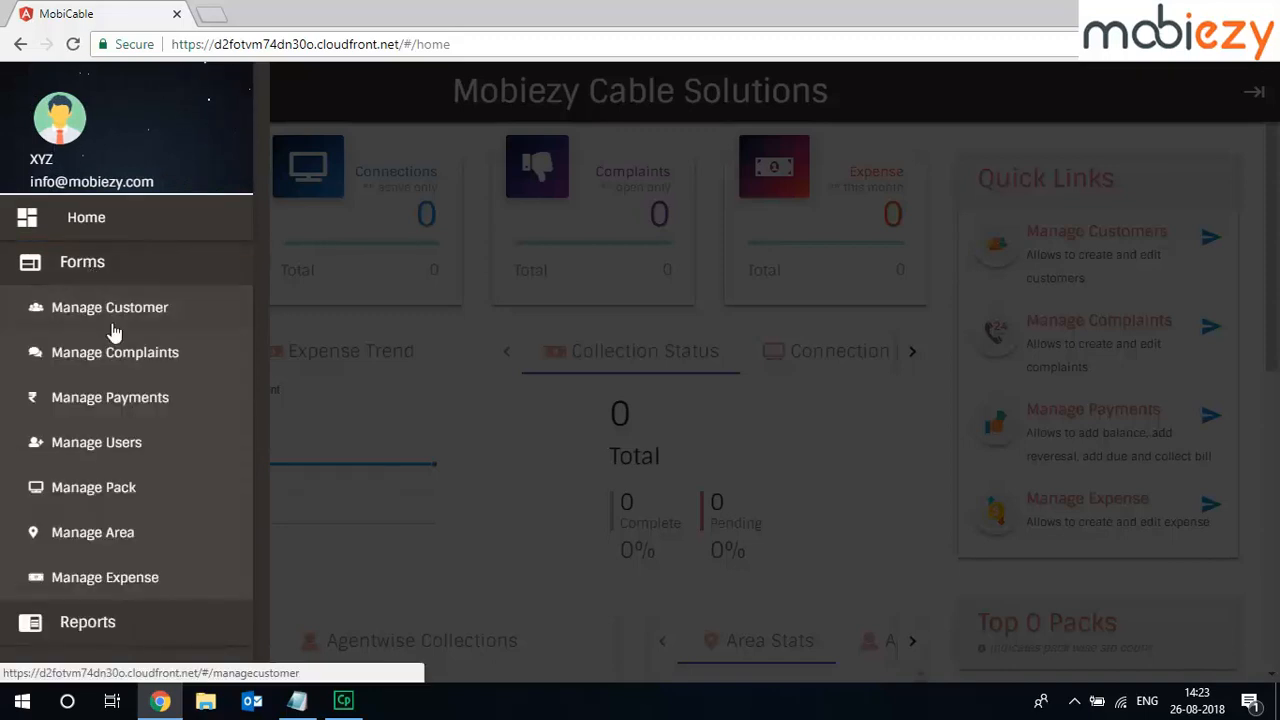
pyautogui.moveTo(123, 362)
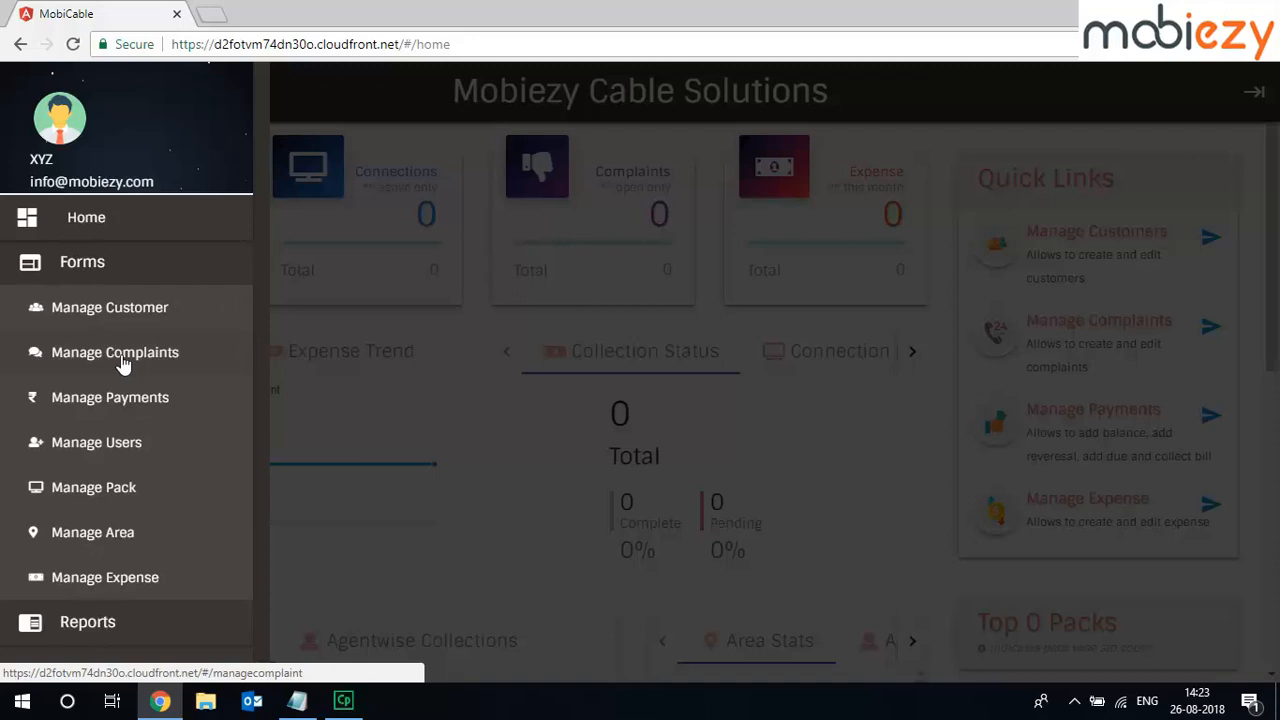
pyautogui.moveTo(130, 410)
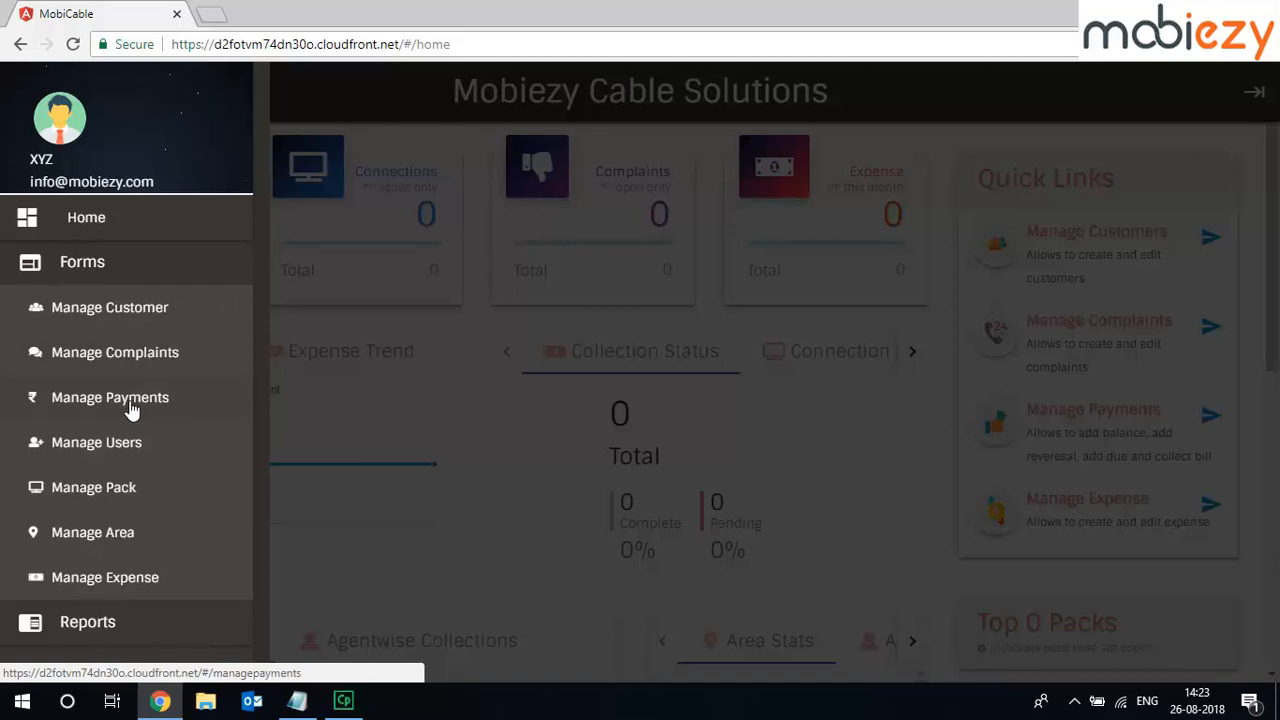
pyautogui.moveTo(123, 452)
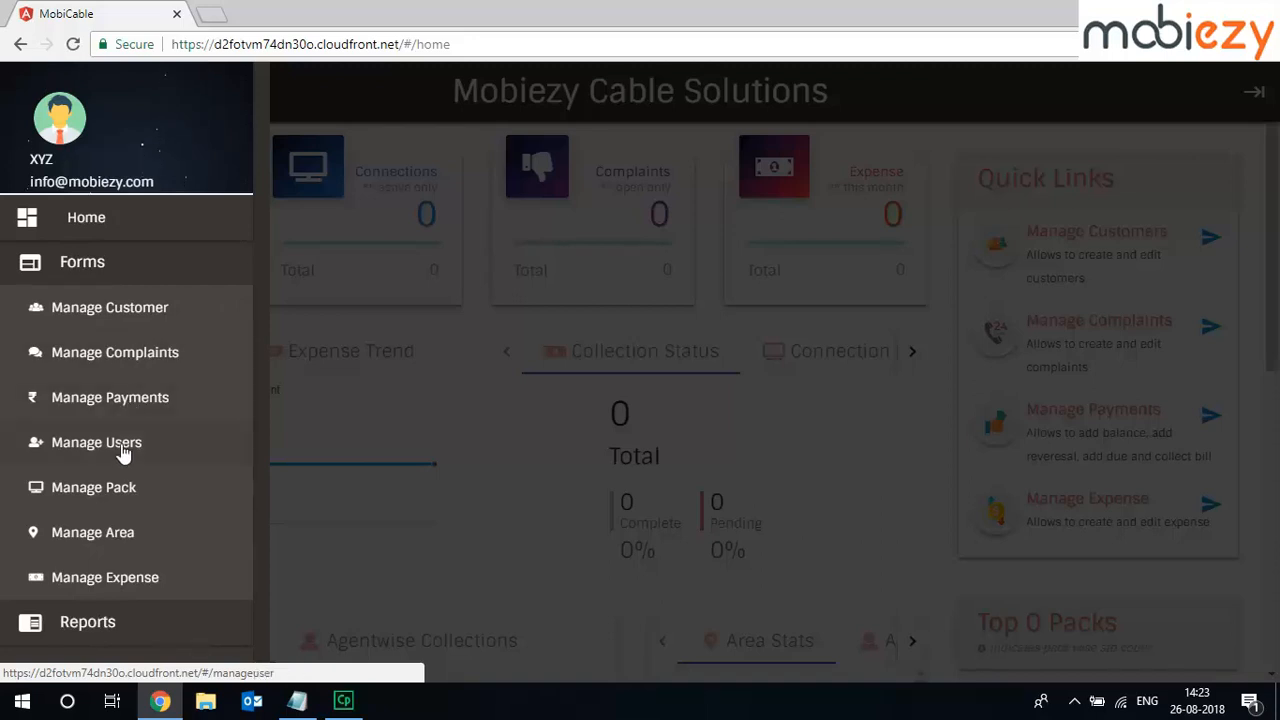
pyautogui.moveTo(128, 532)
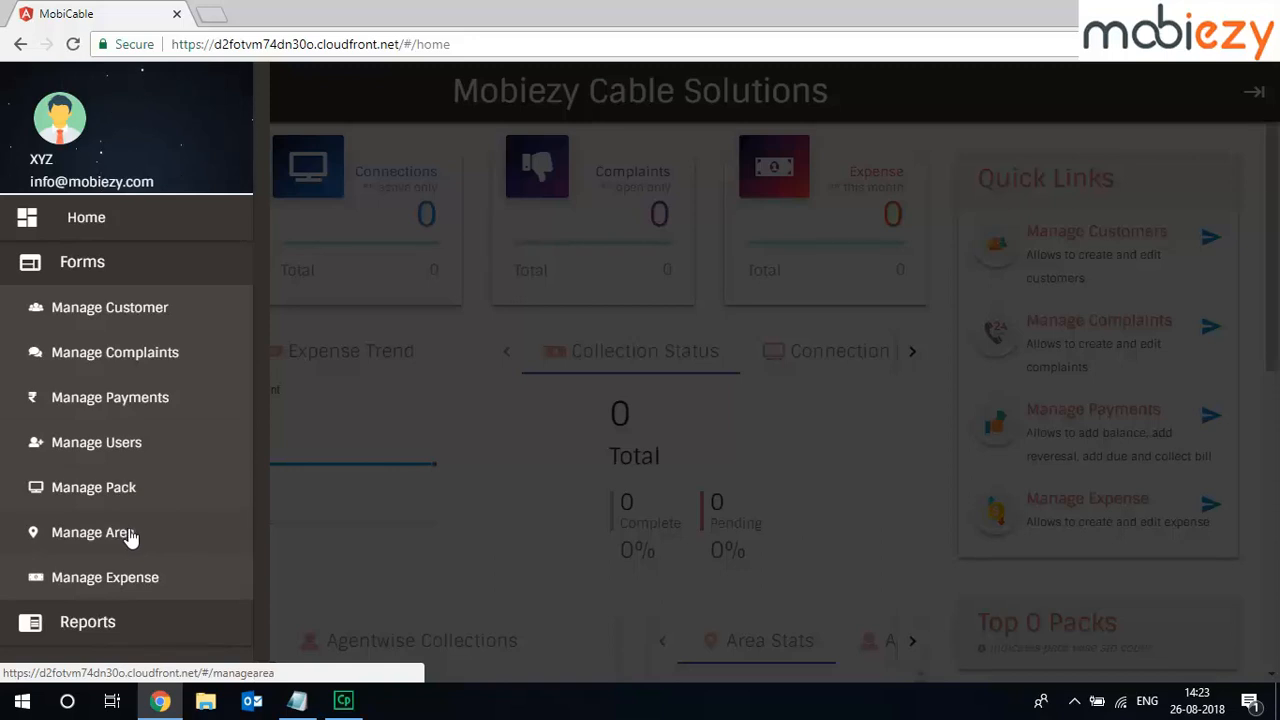
pyautogui.moveTo(145, 577)
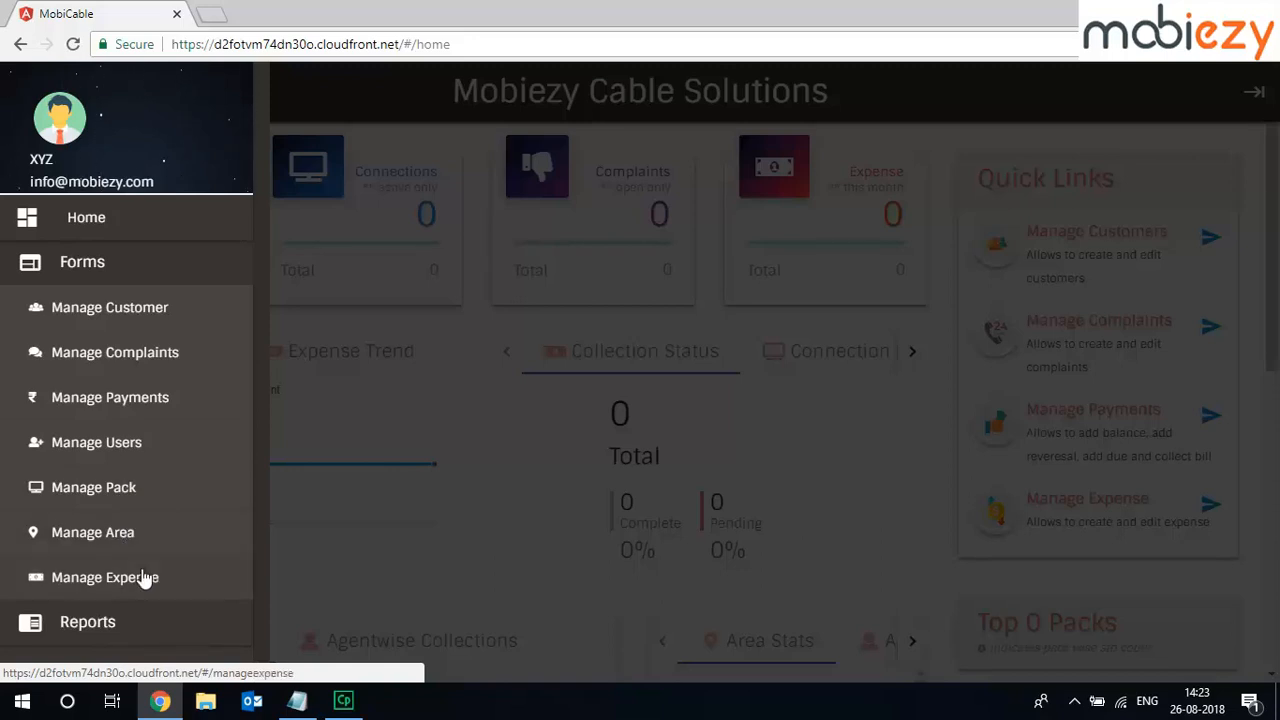
# Expand Reports to show Collection, Customer and Unpaid Report, then close the menu
pyautogui.click(87, 621)
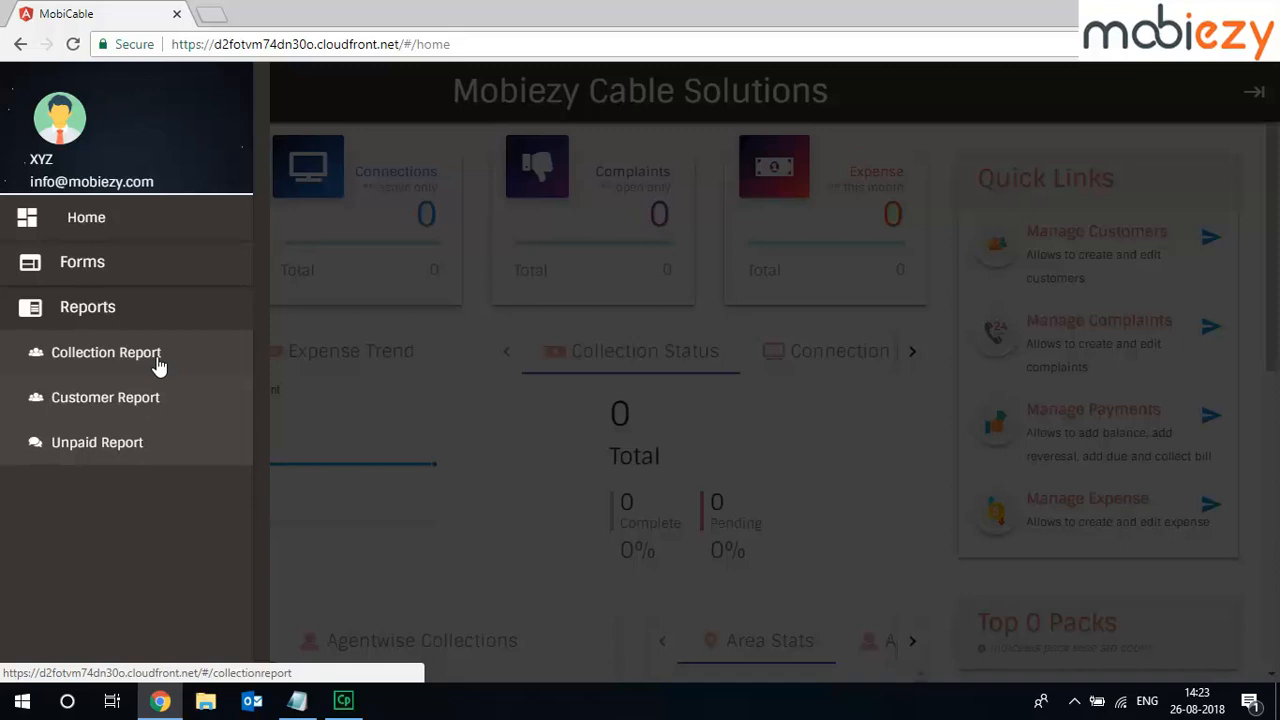
pyautogui.moveTo(157, 398)
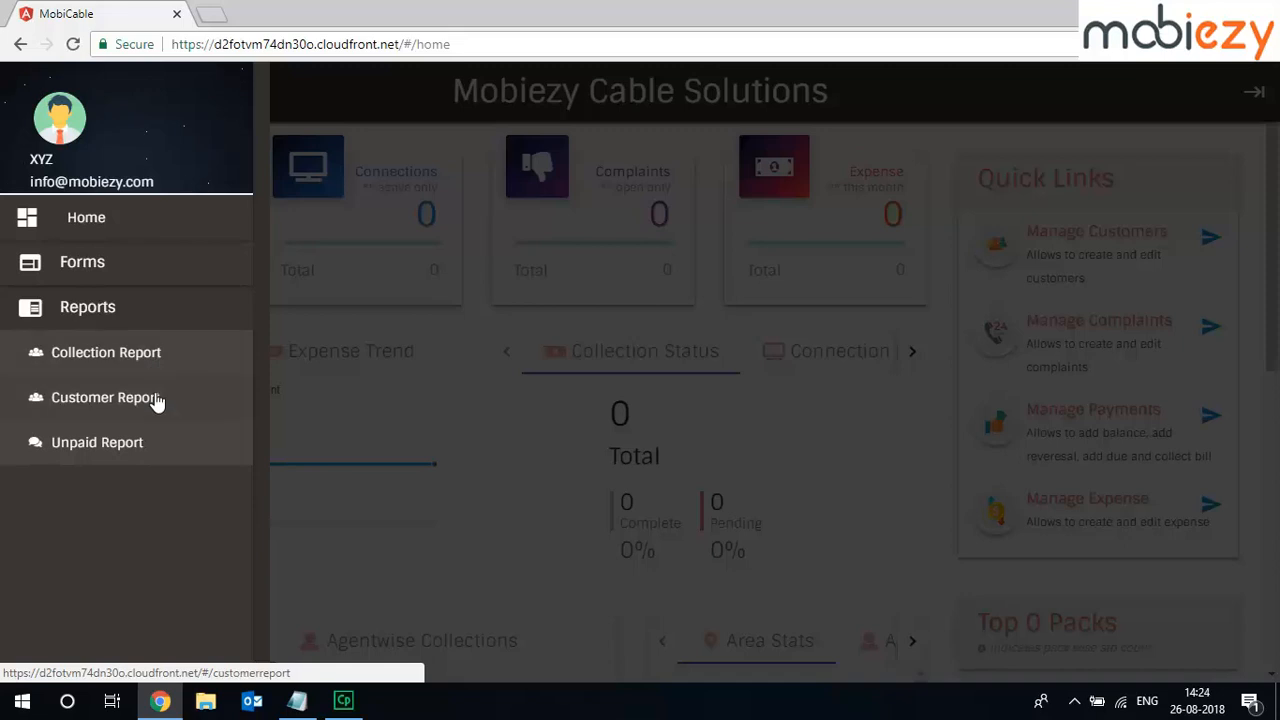
pyautogui.moveTo(350, 445)
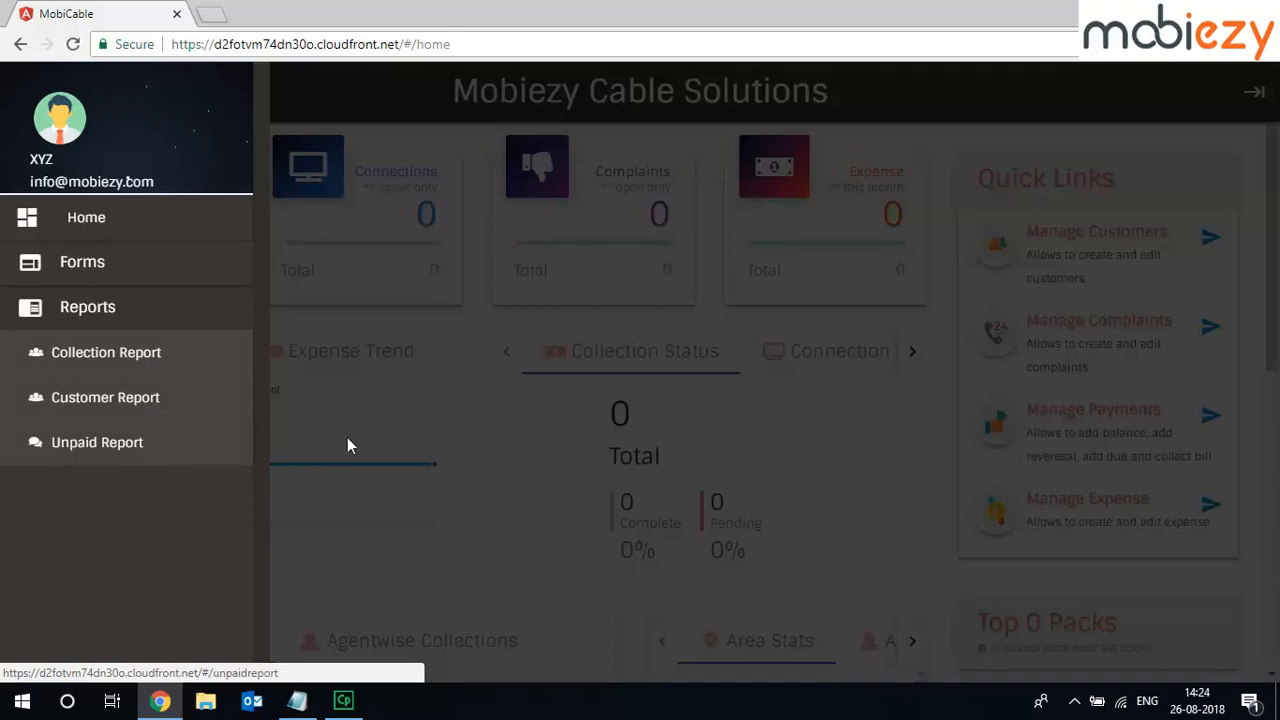
pyautogui.click(25, 91)
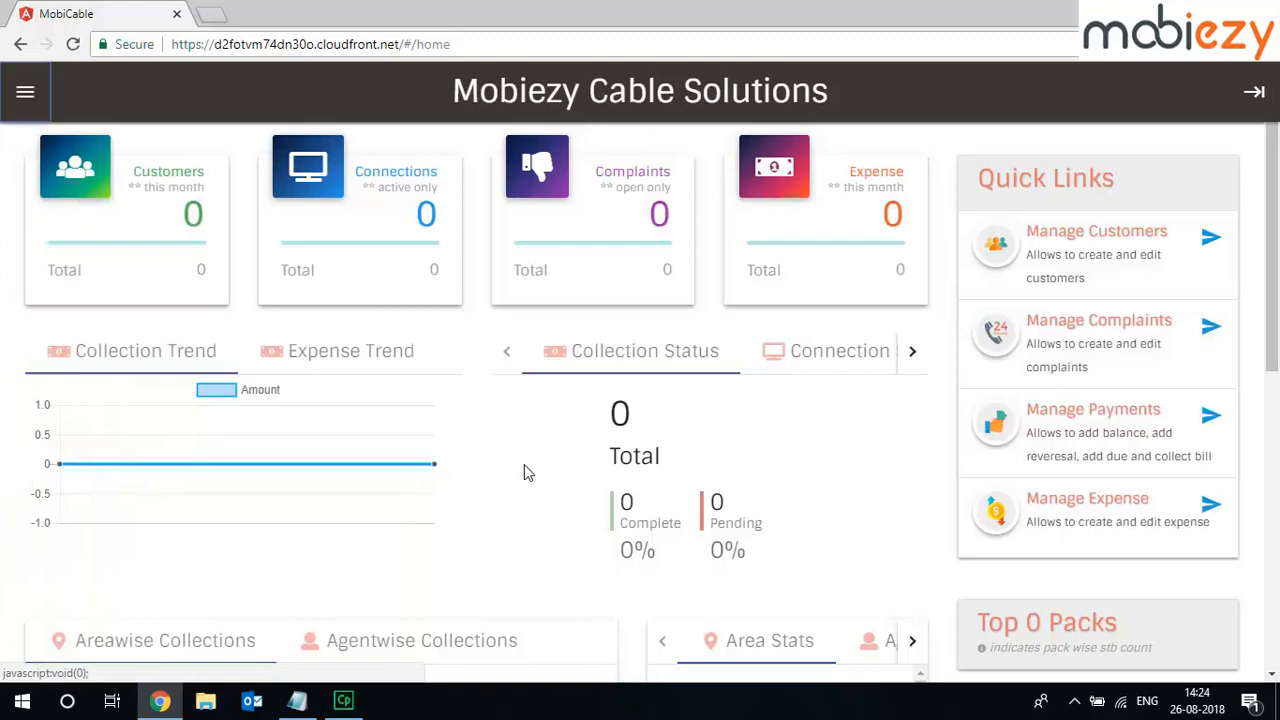
pyautogui.moveTo(1229, 173)
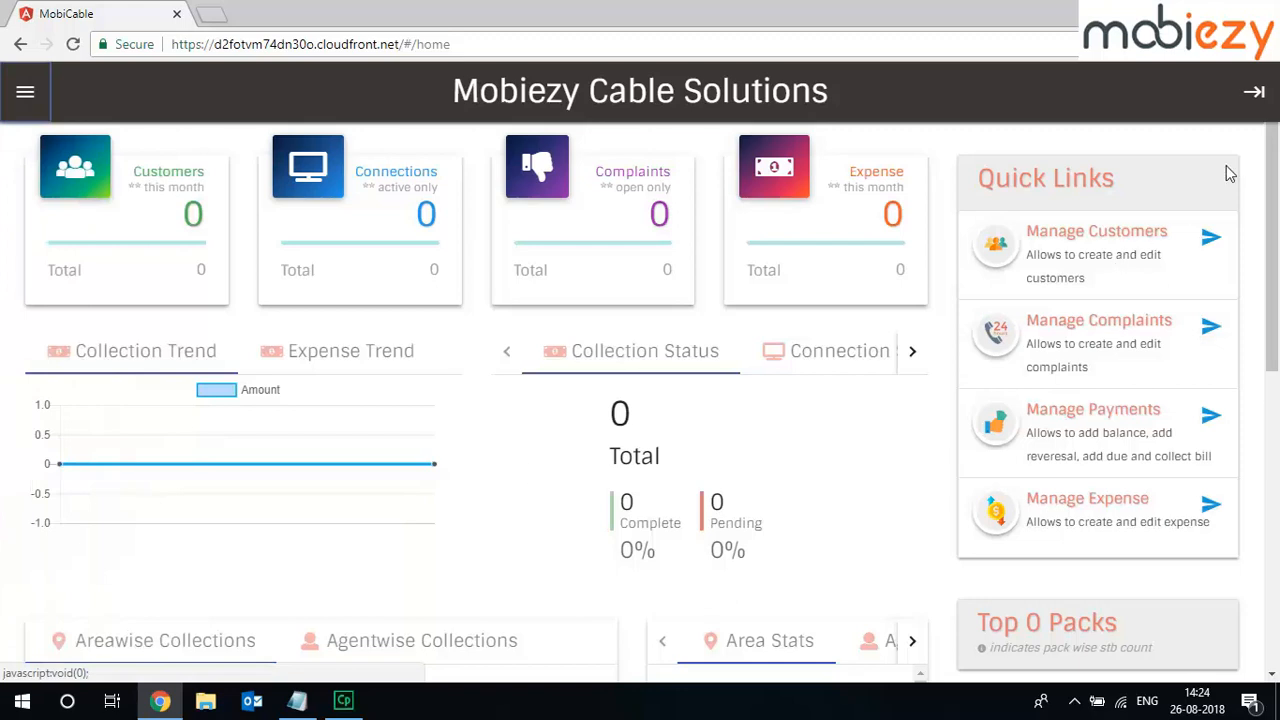
# Log out of MobiCable, confirming with Yes! in the dialog
pyautogui.click(1253, 91)
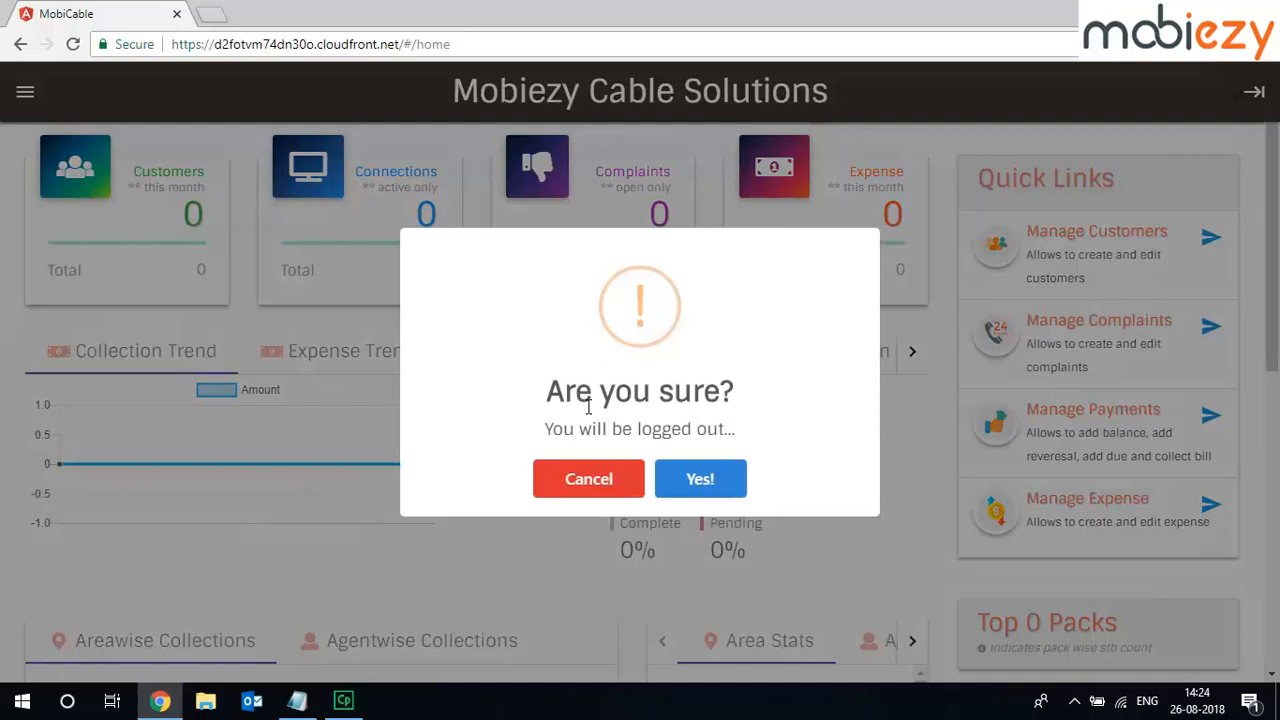
pyautogui.moveTo(700, 478)
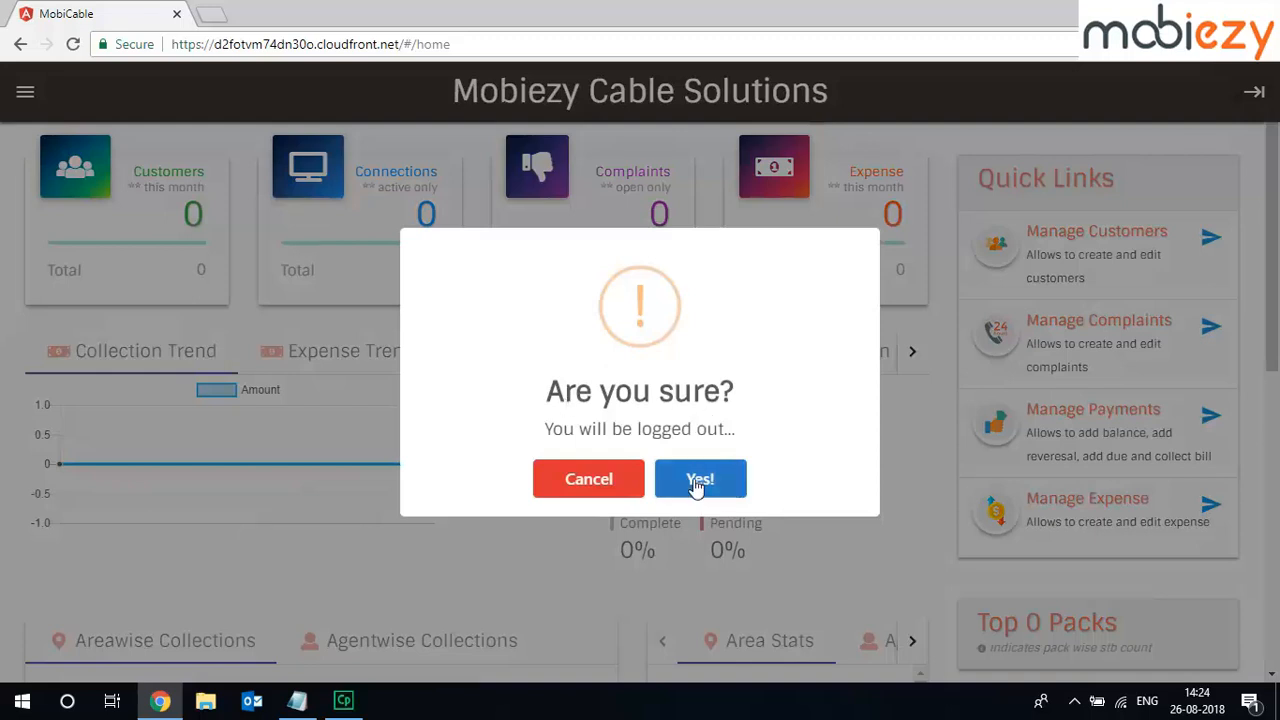
pyautogui.click(700, 478)
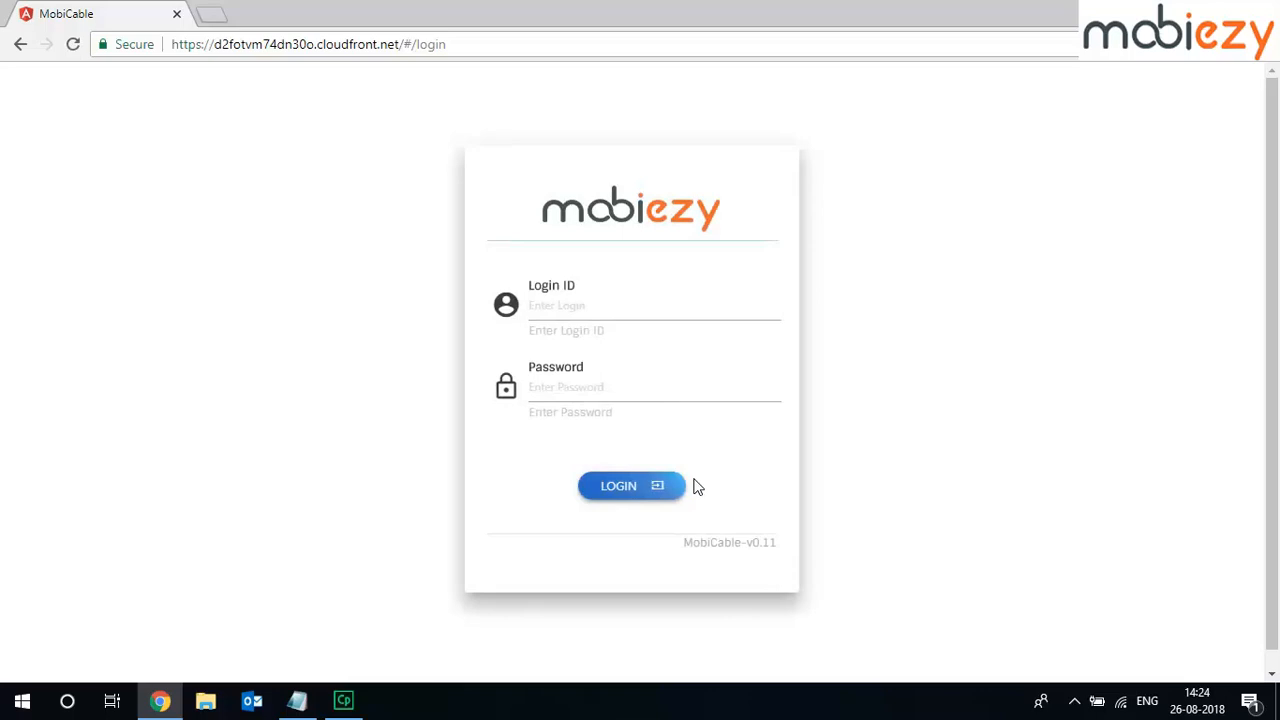